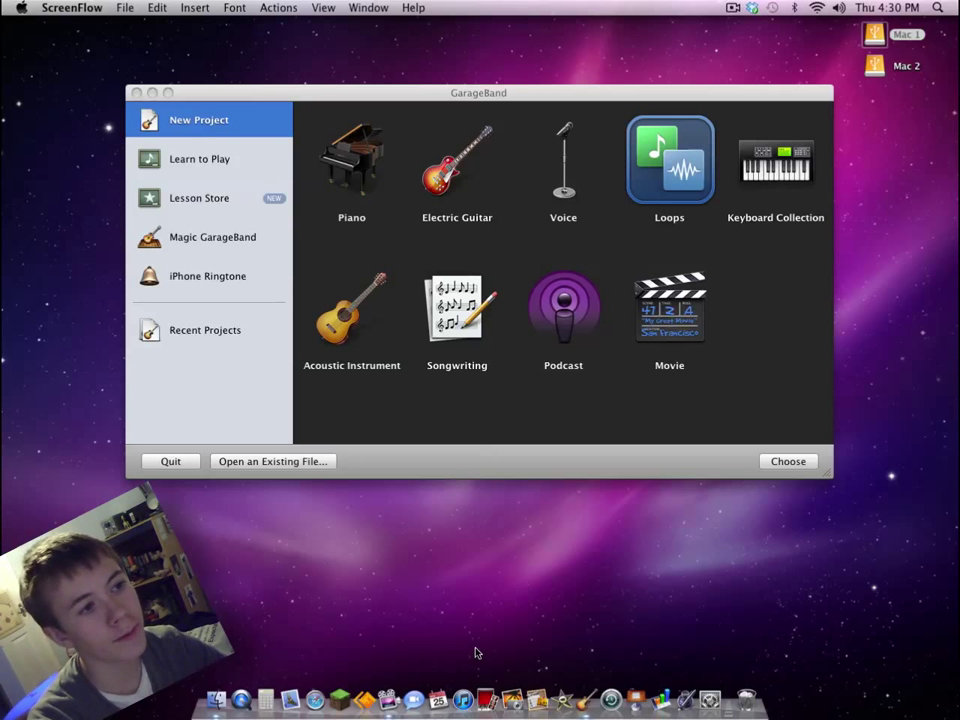
{"action": "mouse_move", "coordinate": [492, 584]}
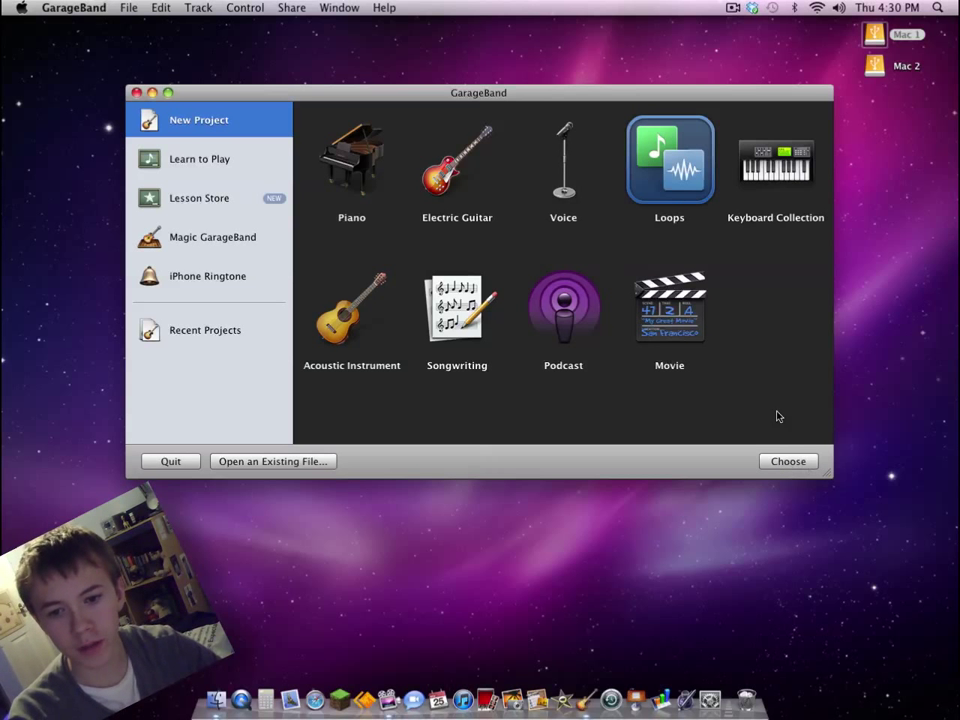
{"action": "mouse_move", "coordinate": [684, 88]}
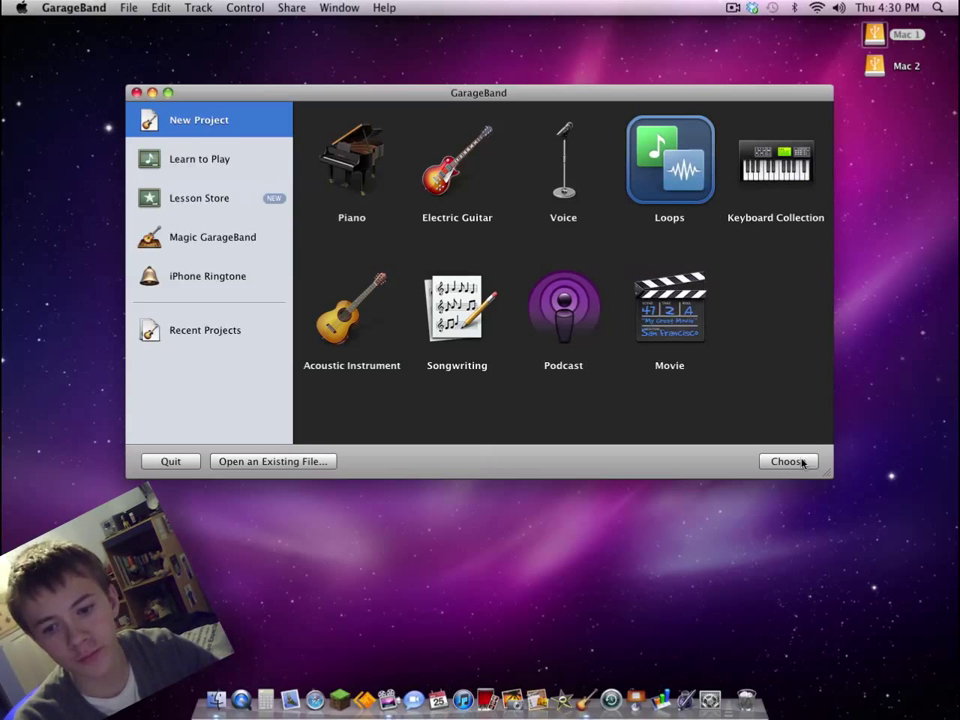
Create the new Loops project named My Song 7
{"action": "left_click", "coordinate": [788, 460]}
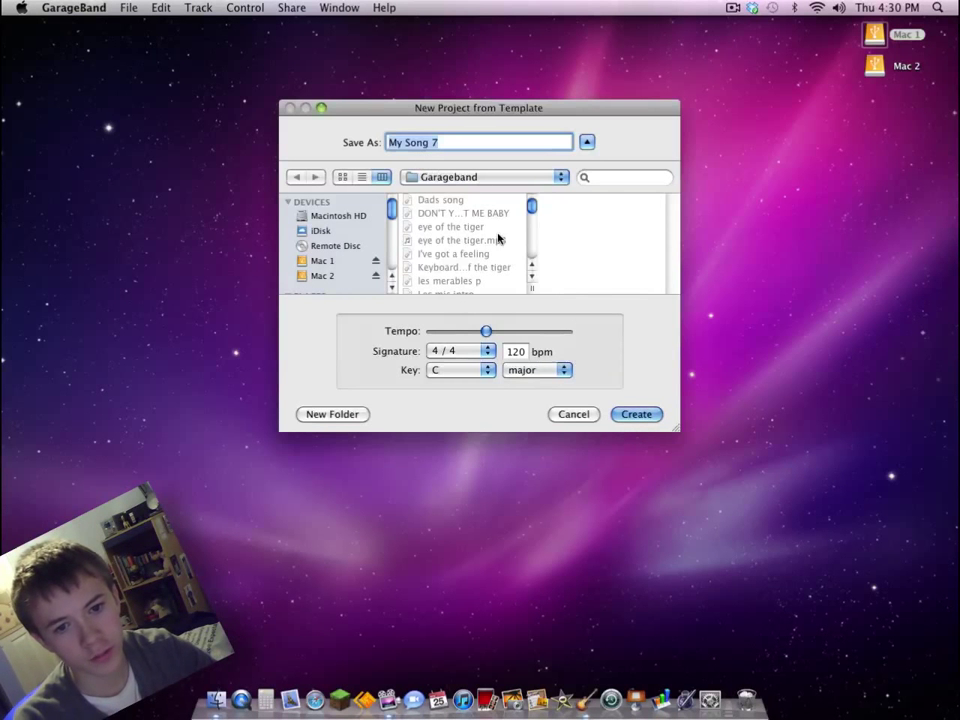
{"action": "left_click", "coordinate": [636, 414]}
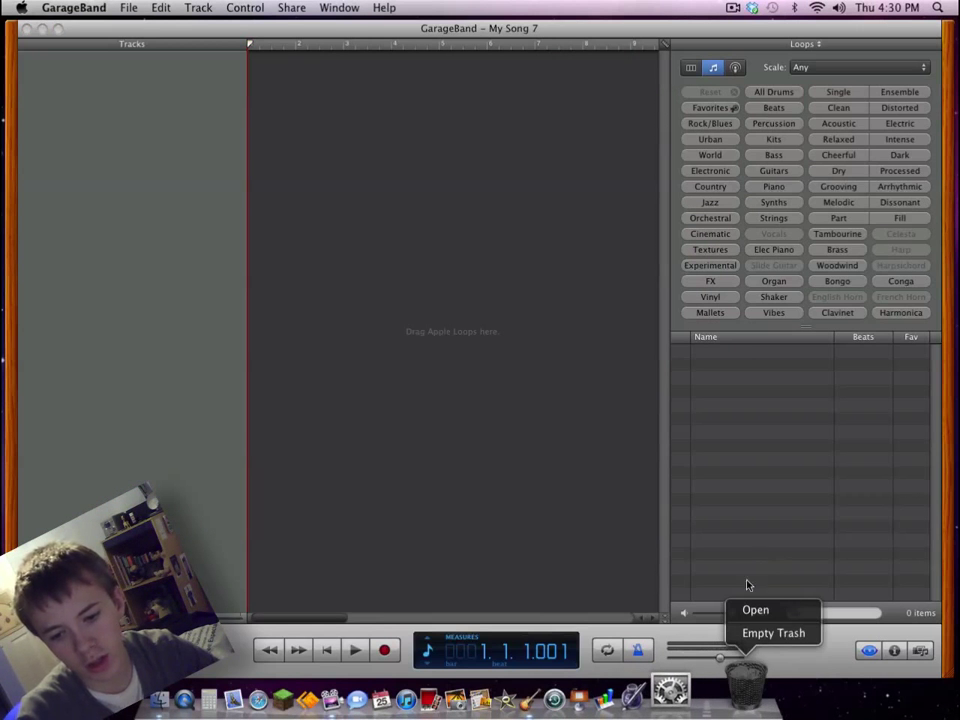
Empty the Trash from the Dock, confirming permanent erasure
{"action": "left_click", "coordinate": [772, 632]}
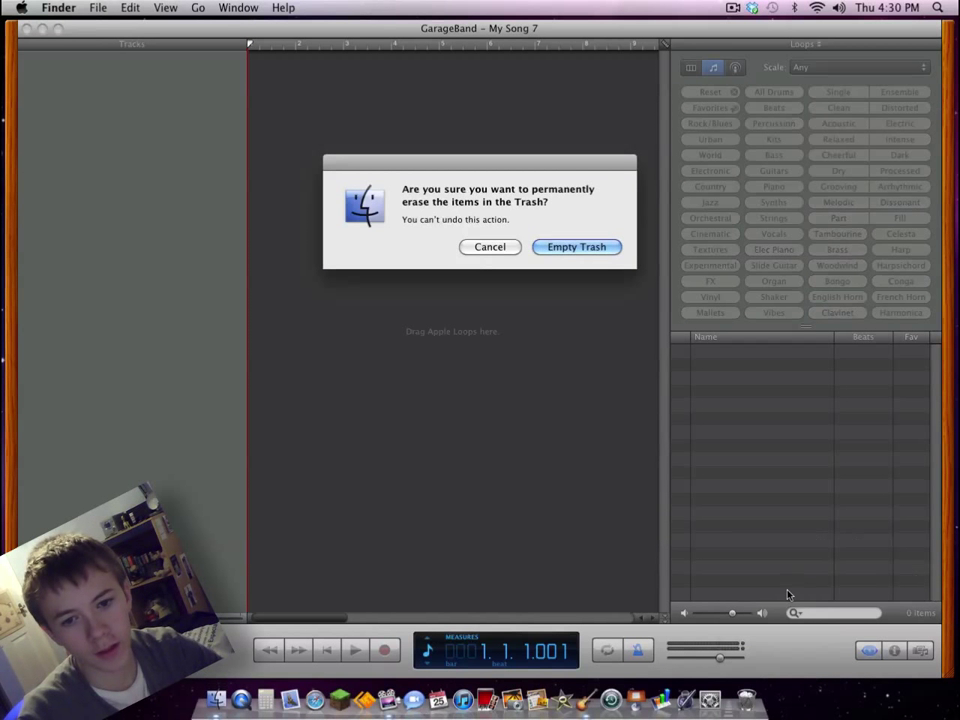
{"action": "left_click", "coordinate": [576, 246]}
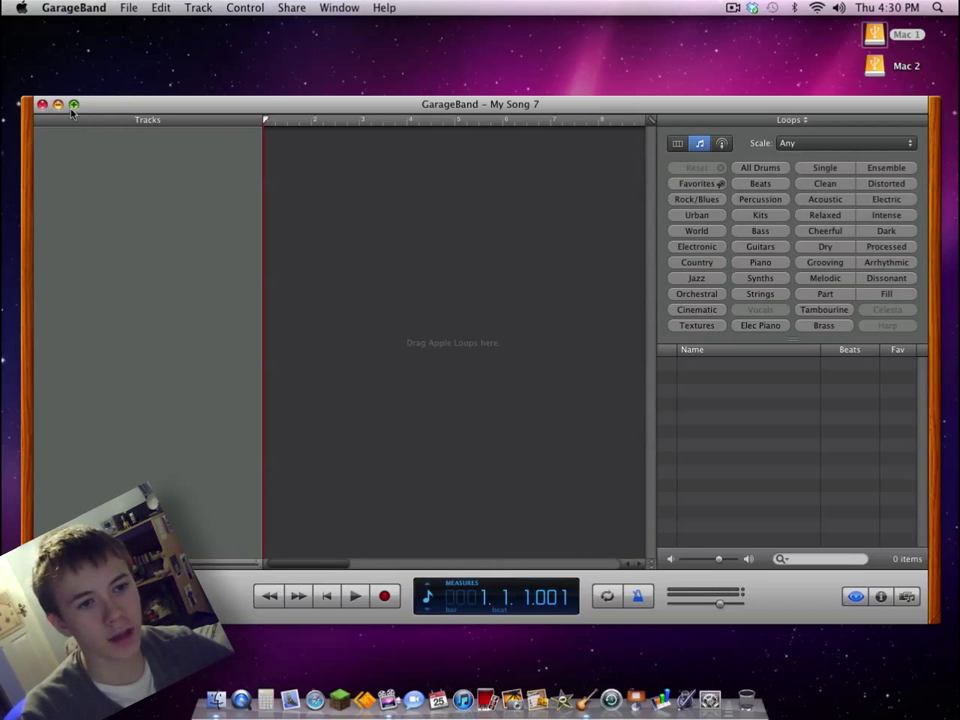
Maximise the window, filter to Rock/Blues drums and preview 80s Pop Beat 09 and Live Edgy Drums 03
{"action": "left_click", "coordinate": [72, 104]}
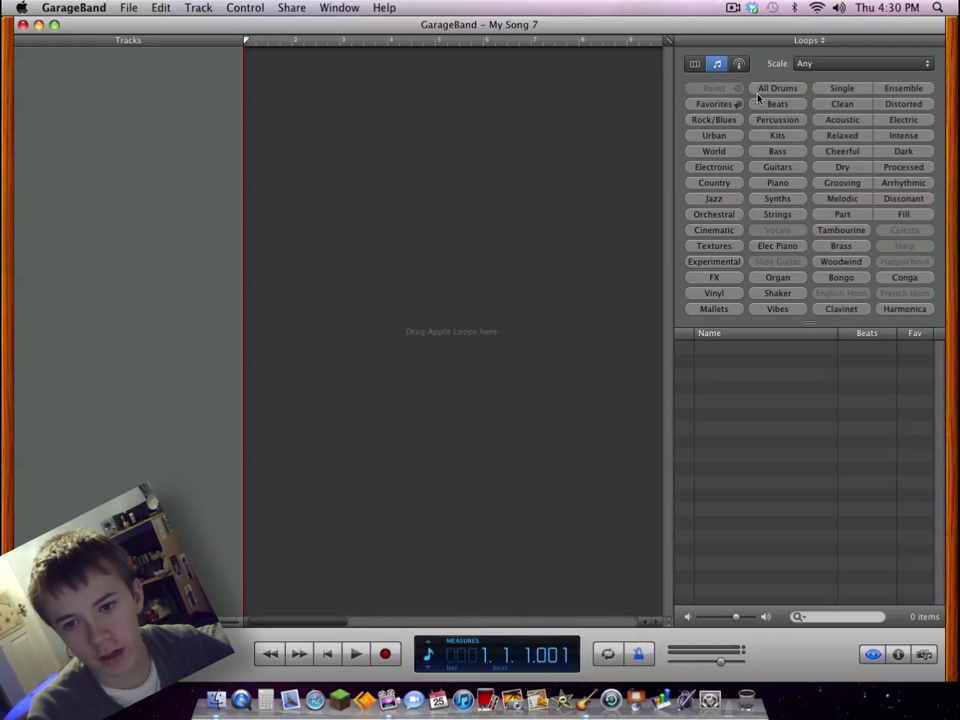
{"action": "mouse_move", "coordinate": [678, 84]}
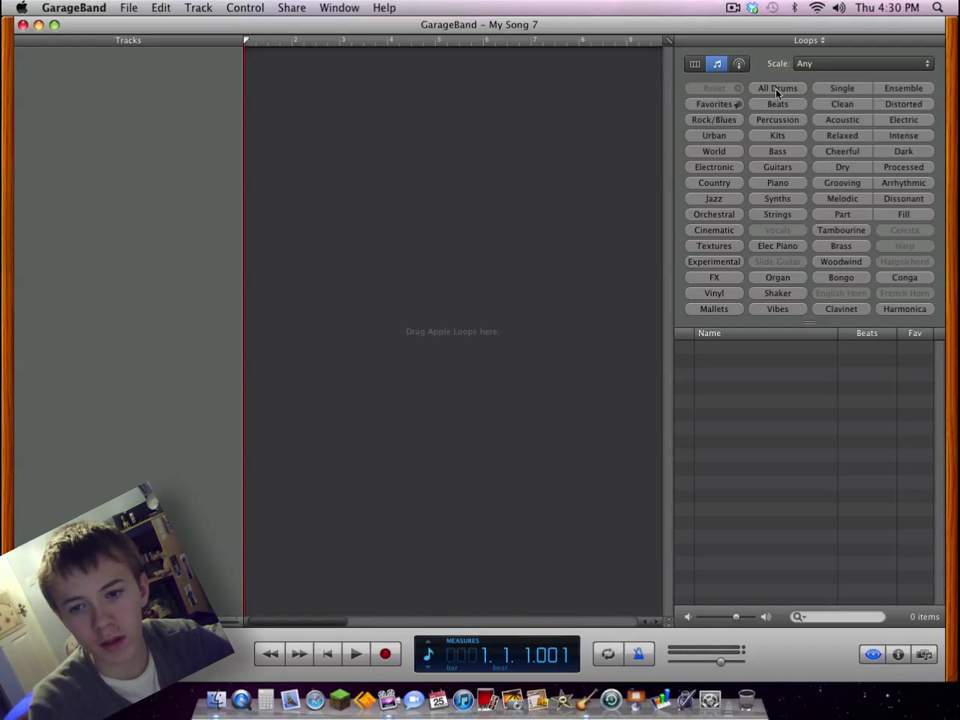
{"action": "left_click", "coordinate": [776, 88]}
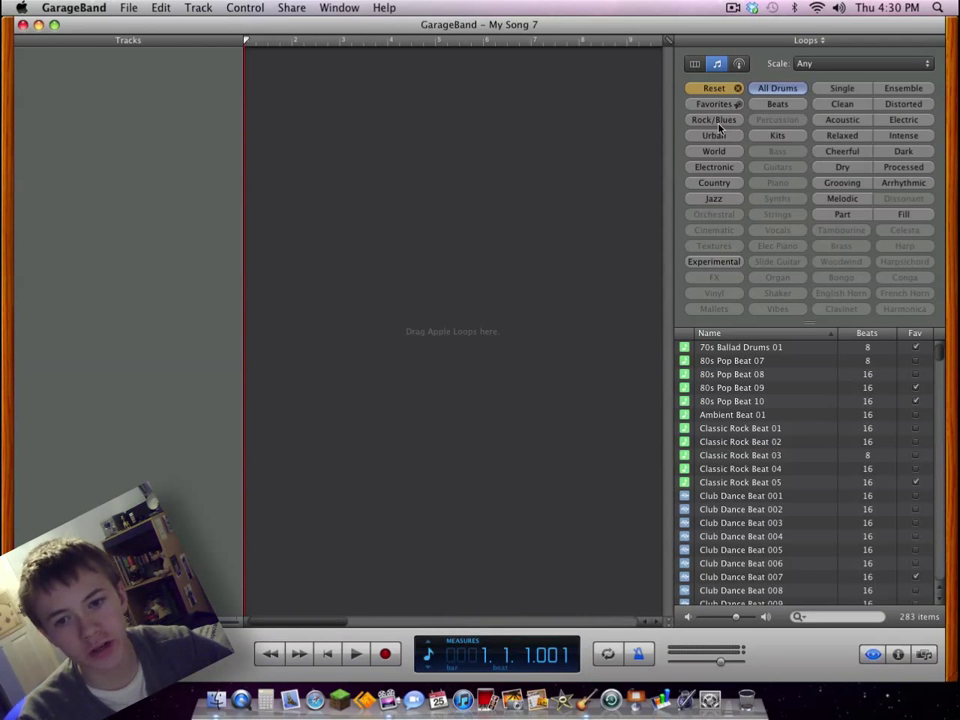
{"action": "left_click", "coordinate": [712, 120]}
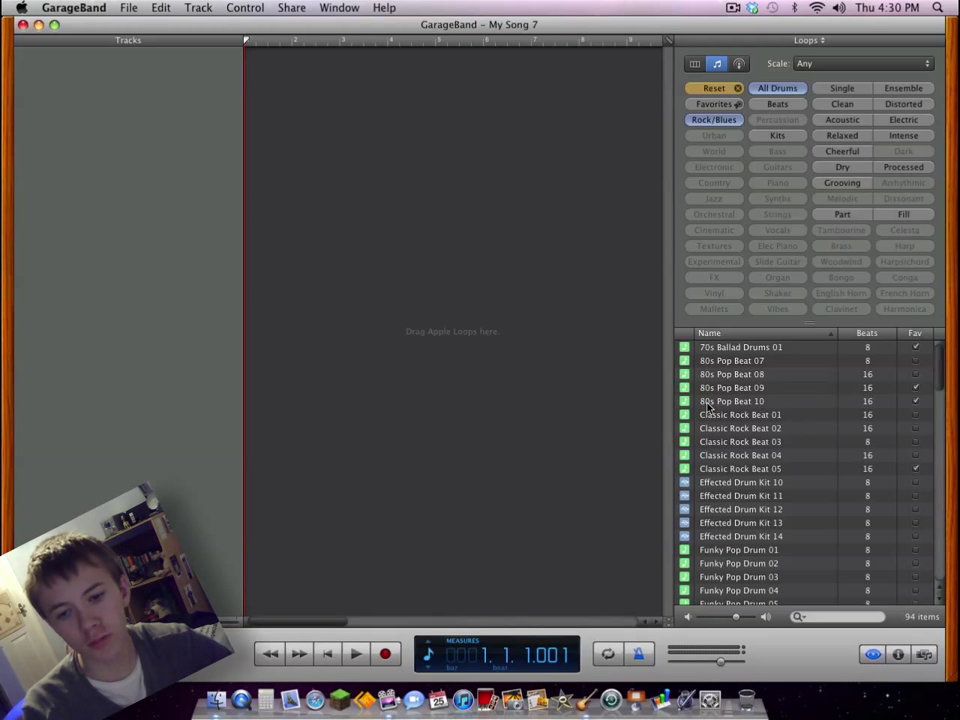
{"action": "left_click", "coordinate": [740, 388]}
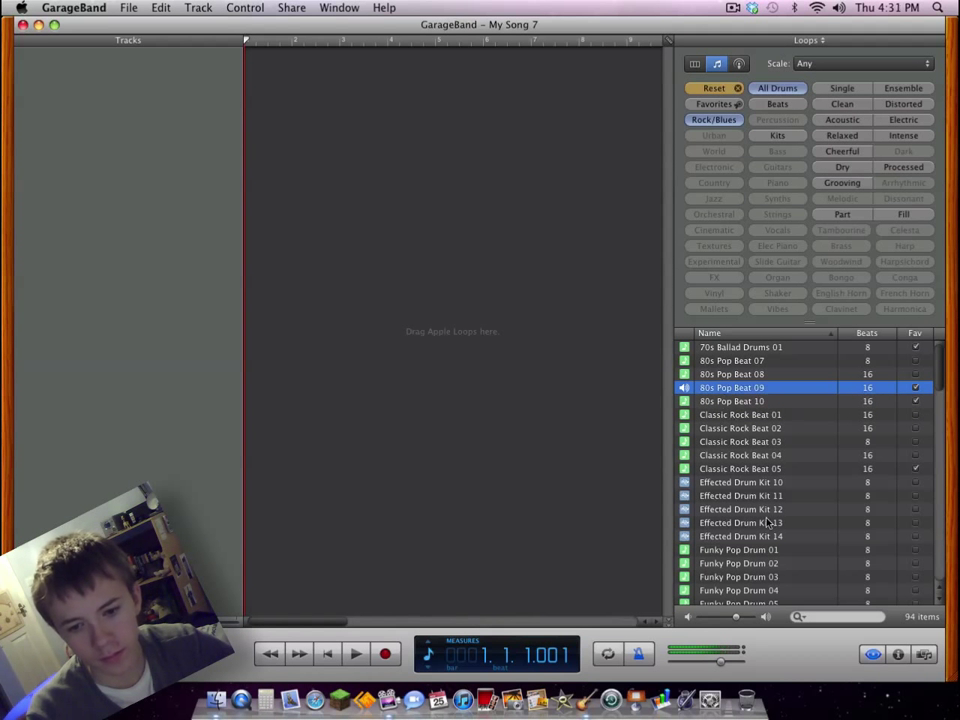
{"action": "left_click", "coordinate": [738, 564]}
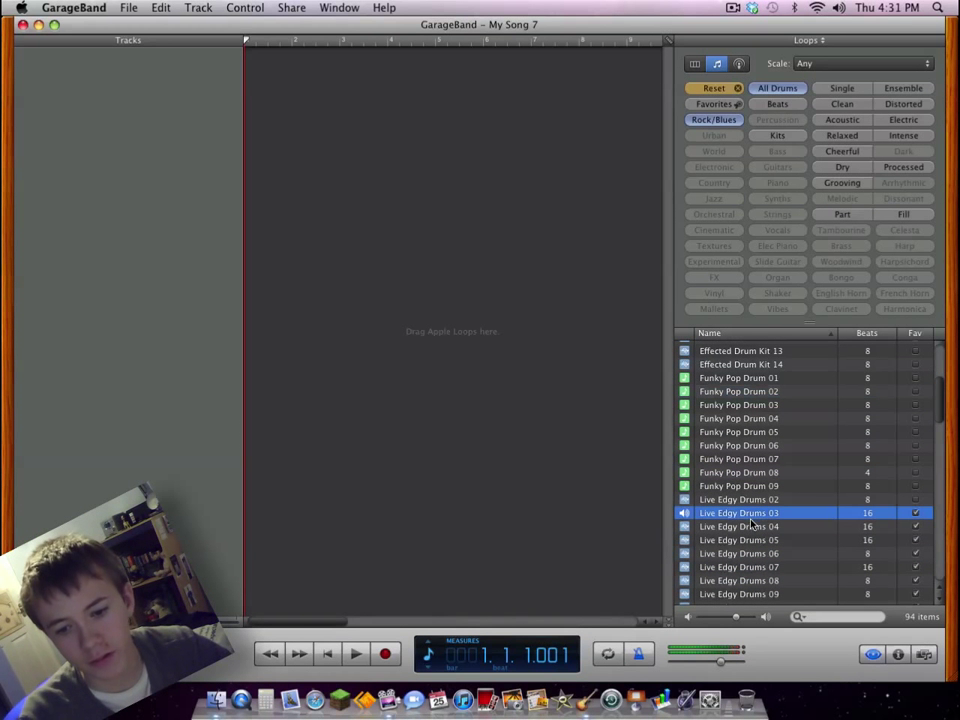
{"action": "mouse_move", "coordinate": [738, 512]}
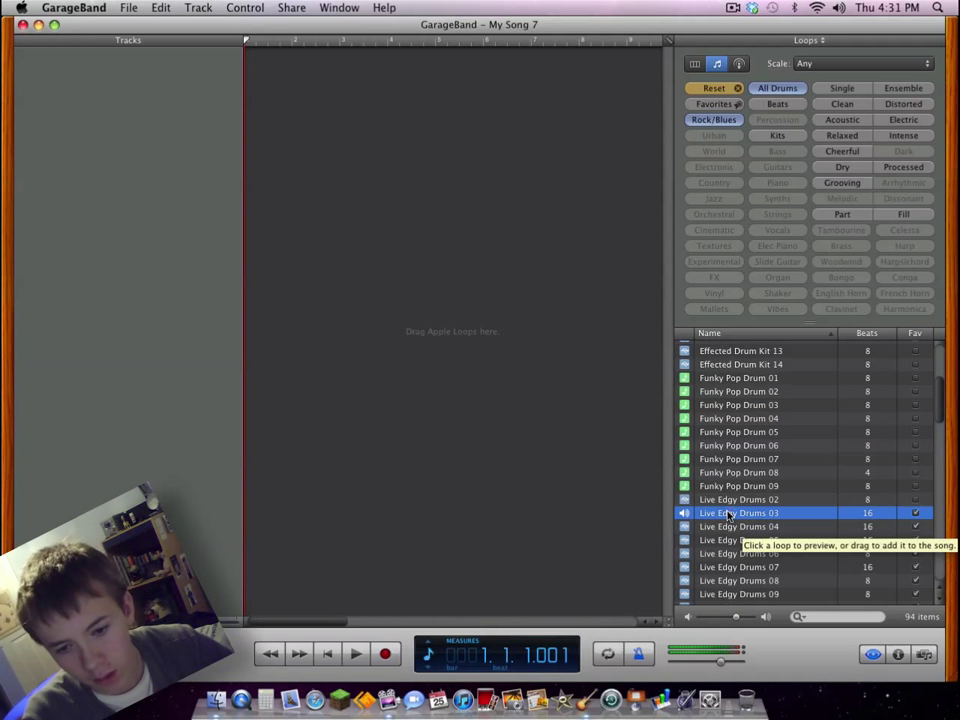
Add Live Edgy Drums 03 as a drum track and play the song to hear it
{"action": "left_click_drag", "start_coordinate": [738, 512], "coordinate": [340, 64]}
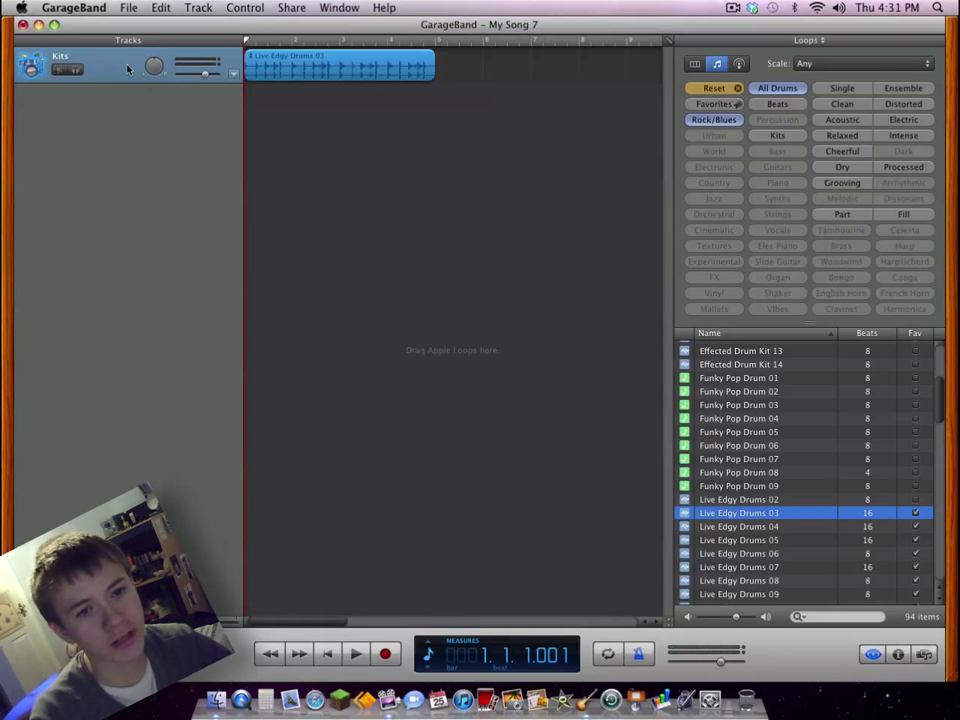
{"action": "left_click", "coordinate": [356, 654]}
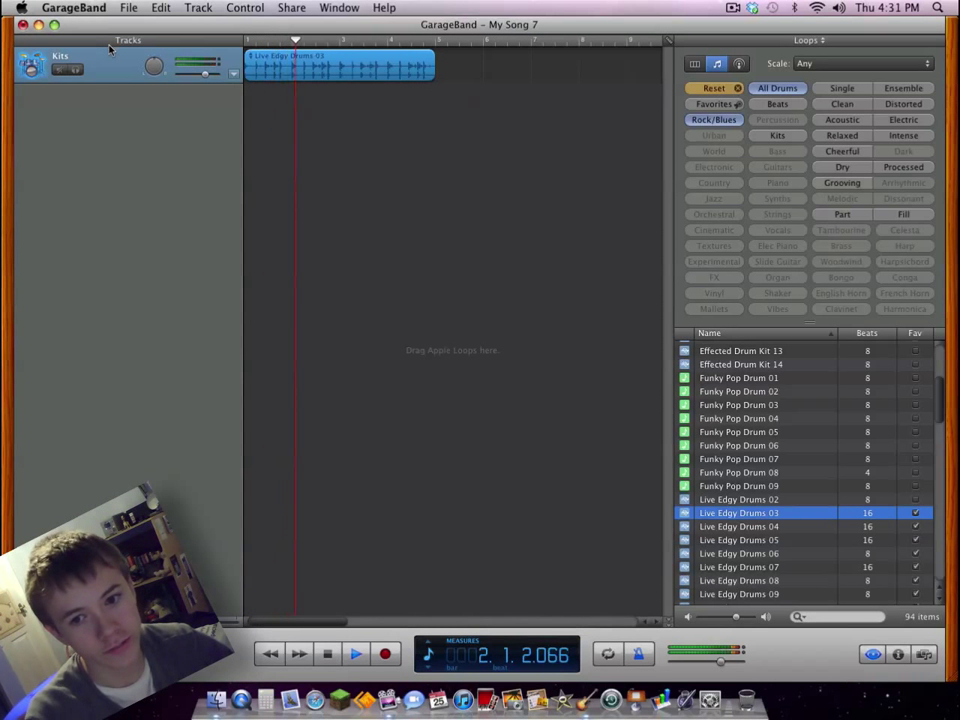
{"action": "left_click", "coordinate": [356, 652]}
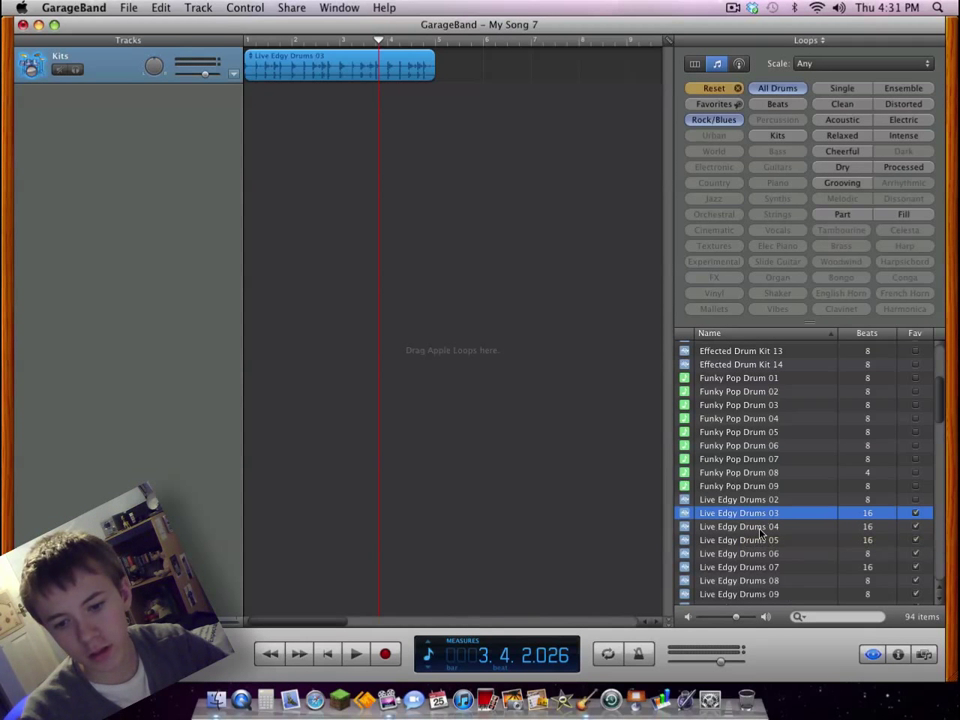
Place a second Live Edgy Drums loop after the first and play the result
{"action": "left_click", "coordinate": [738, 526]}
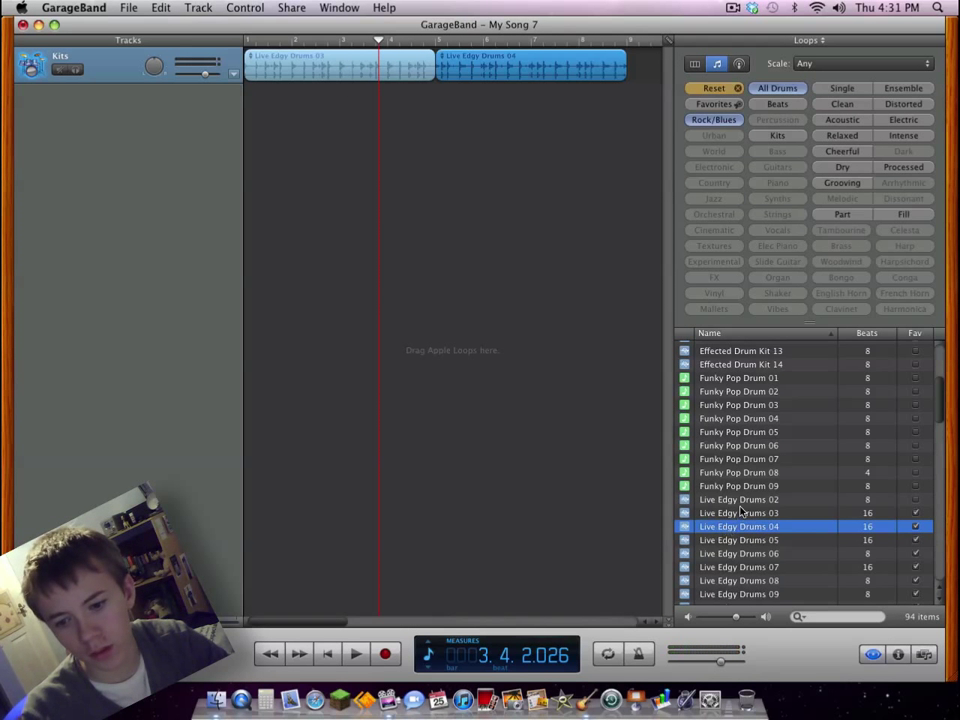
{"action": "left_click", "coordinate": [738, 512]}
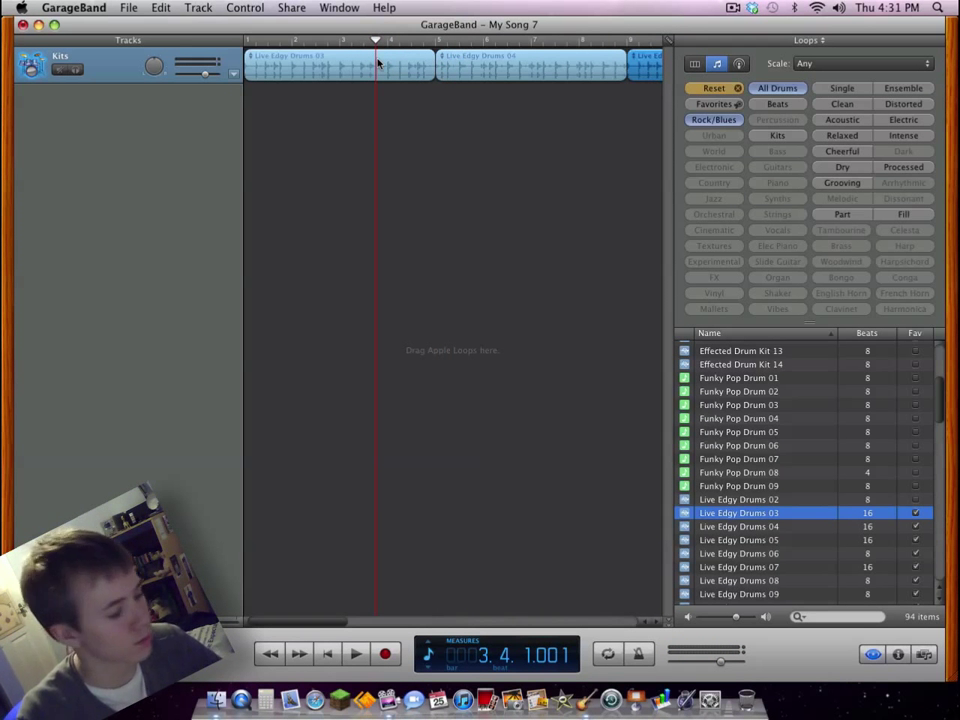
{"action": "left_click", "coordinate": [356, 654]}
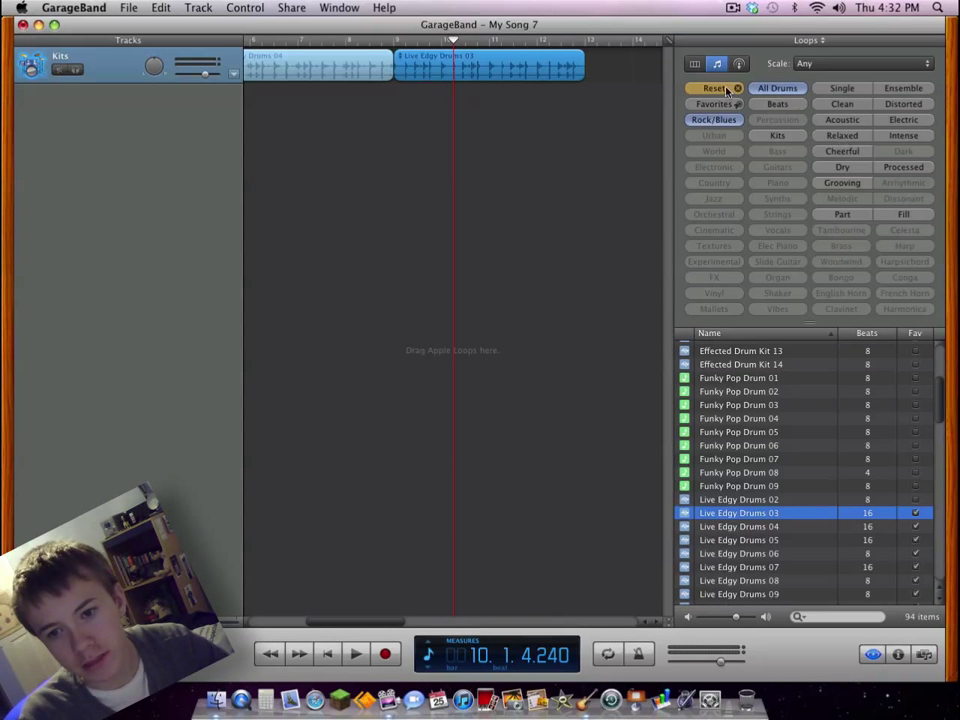
Reset the loop filters and show only bass loops
{"action": "left_click", "coordinate": [714, 88]}
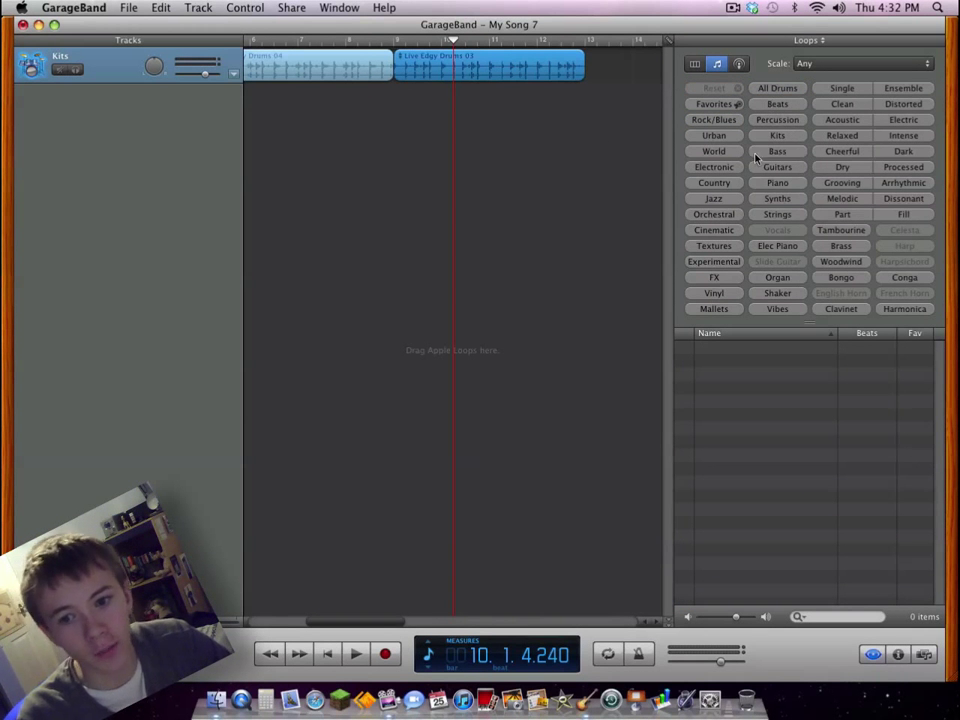
{"action": "left_click", "coordinate": [776, 152]}
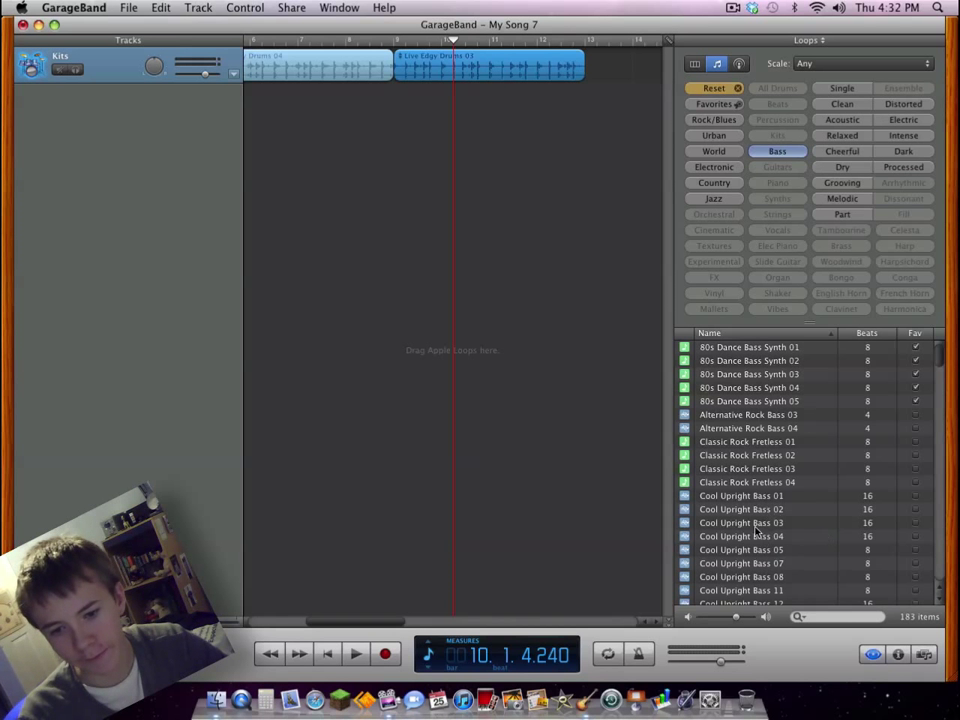
{"action": "scroll", "scroll_direction": "down", "scroll_amount": 3}
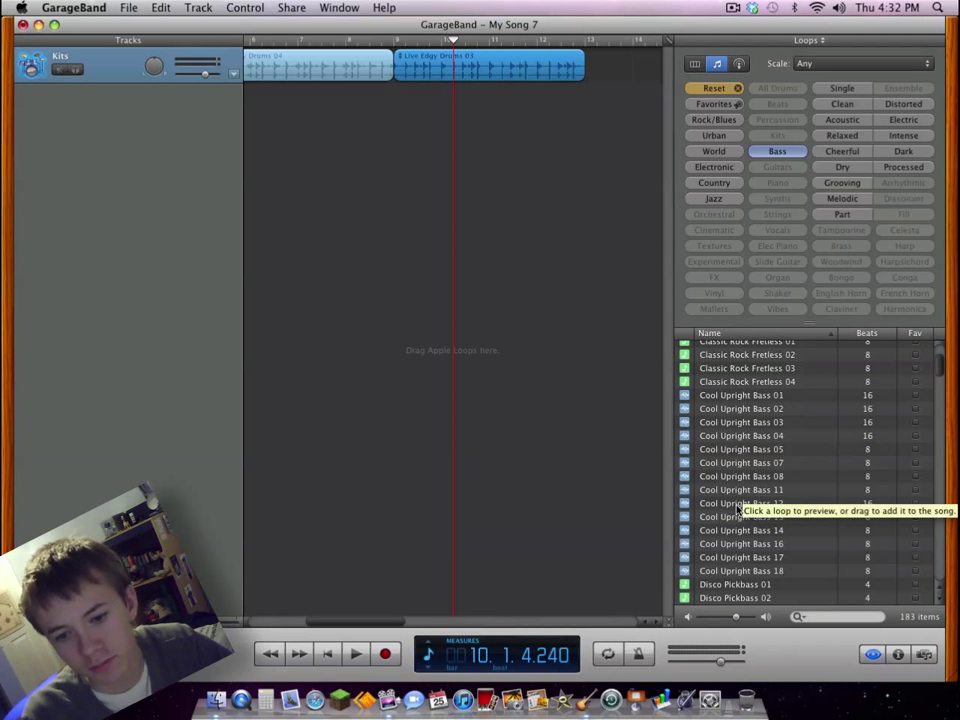
{"action": "scroll", "scroll_direction": "down", "scroll_amount": 3}
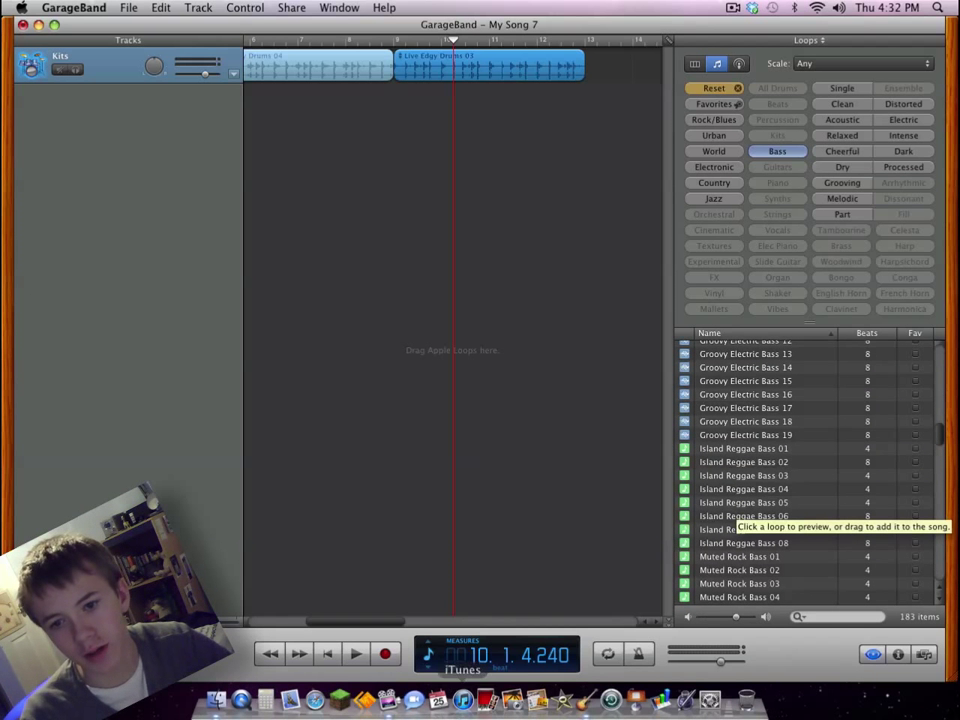
Preview Muted Rock Bass, Southern Rock Bass 01, Wow Bass 01 and Southern Rock Bass 03
{"action": "left_click", "coordinate": [714, 120]}
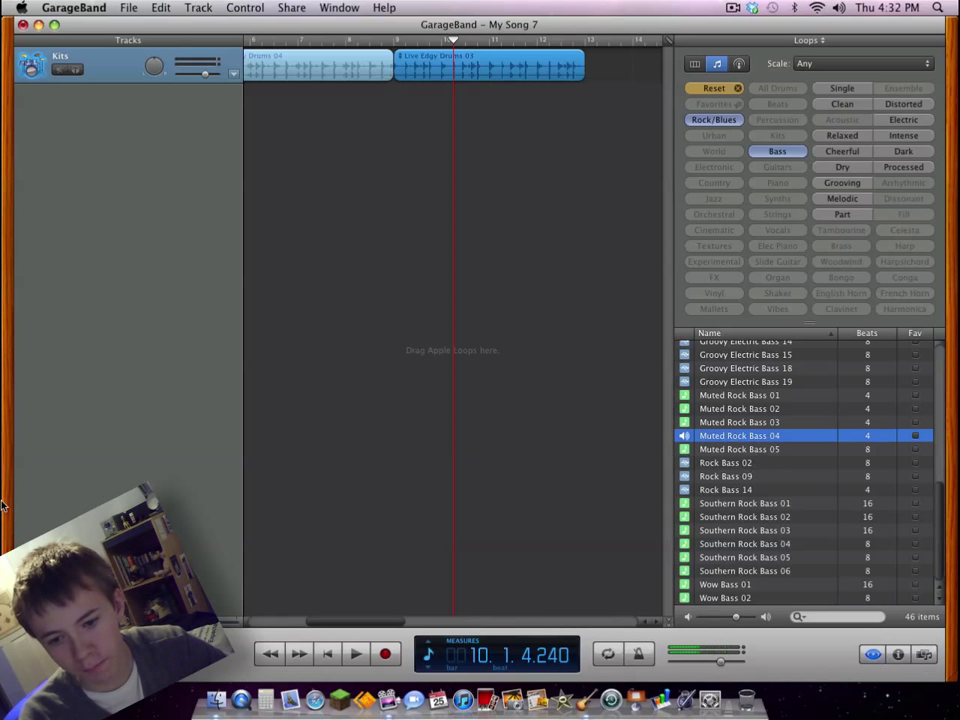
{"action": "left_click", "coordinate": [744, 504]}
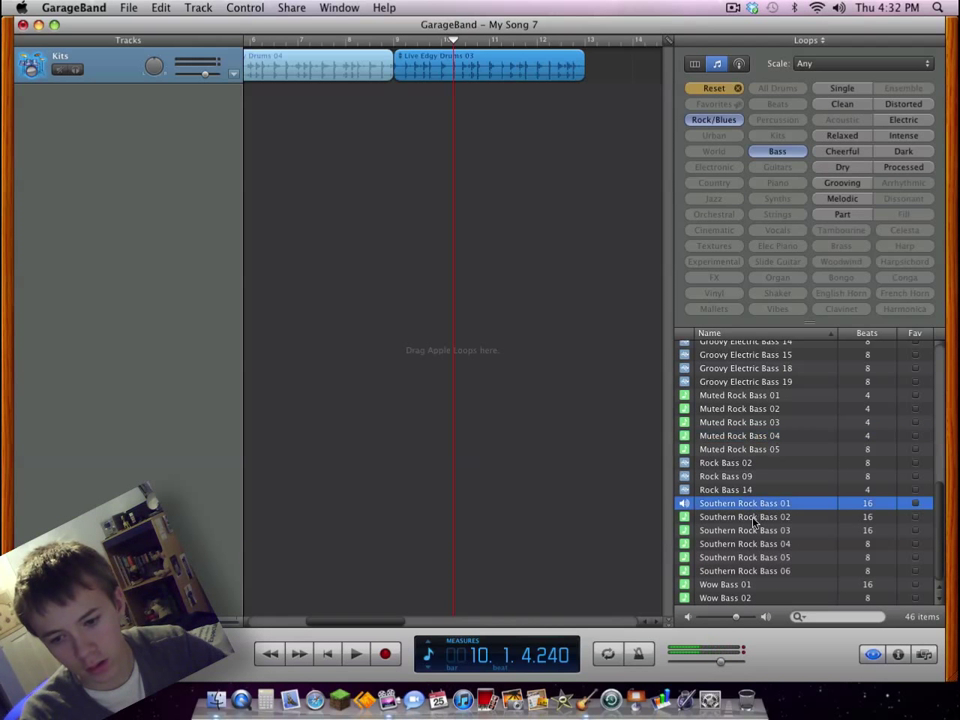
{"action": "mouse_move", "coordinate": [752, 530]}
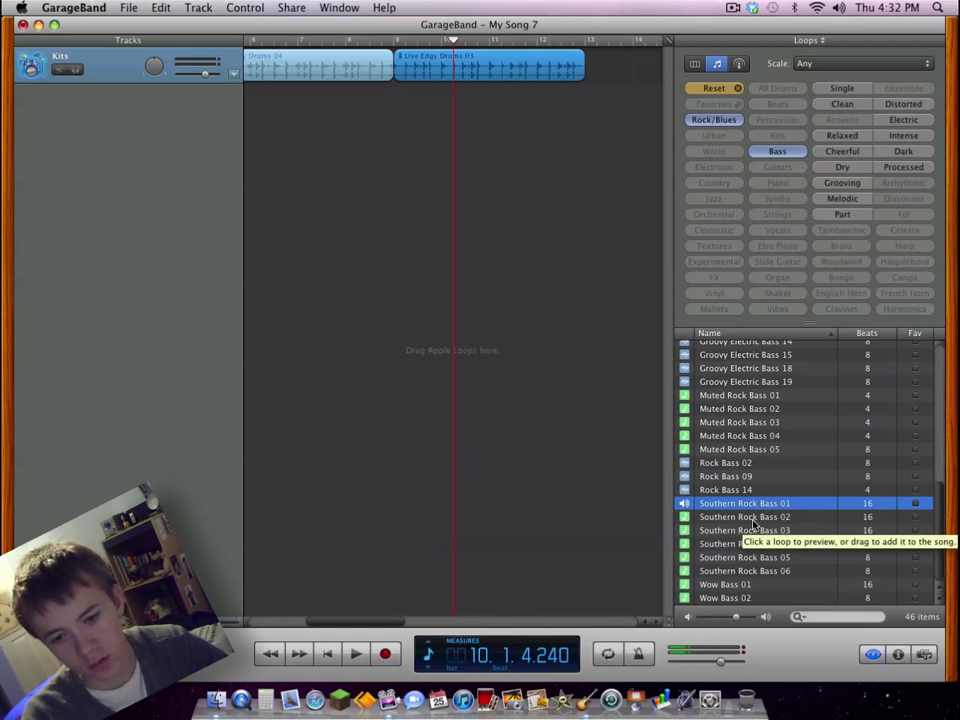
{"action": "left_click", "coordinate": [744, 516]}
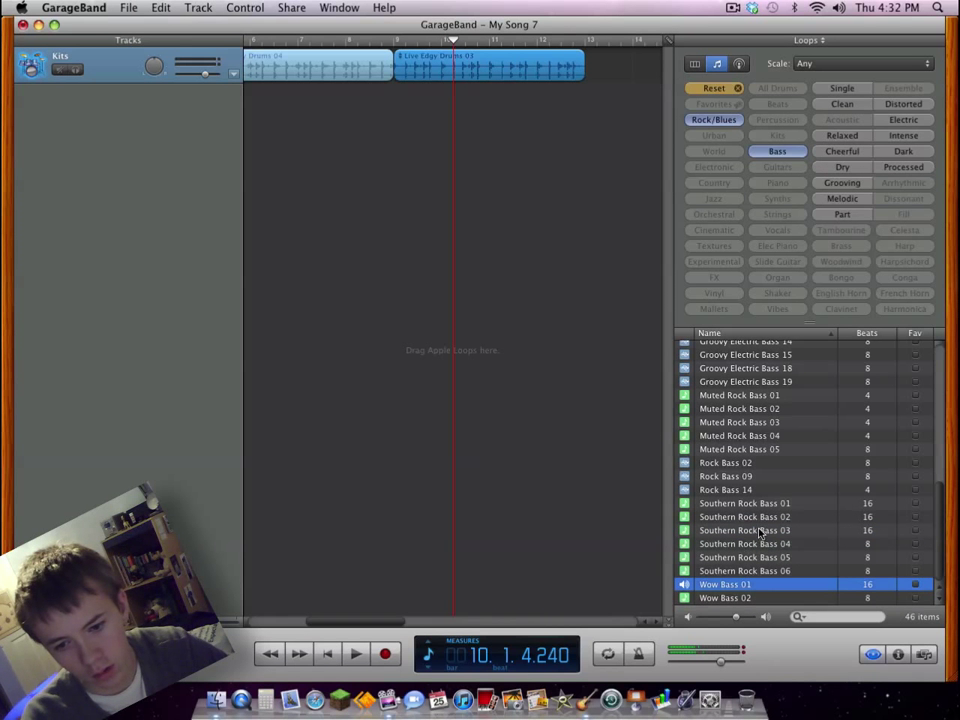
{"action": "left_click", "coordinate": [744, 530]}
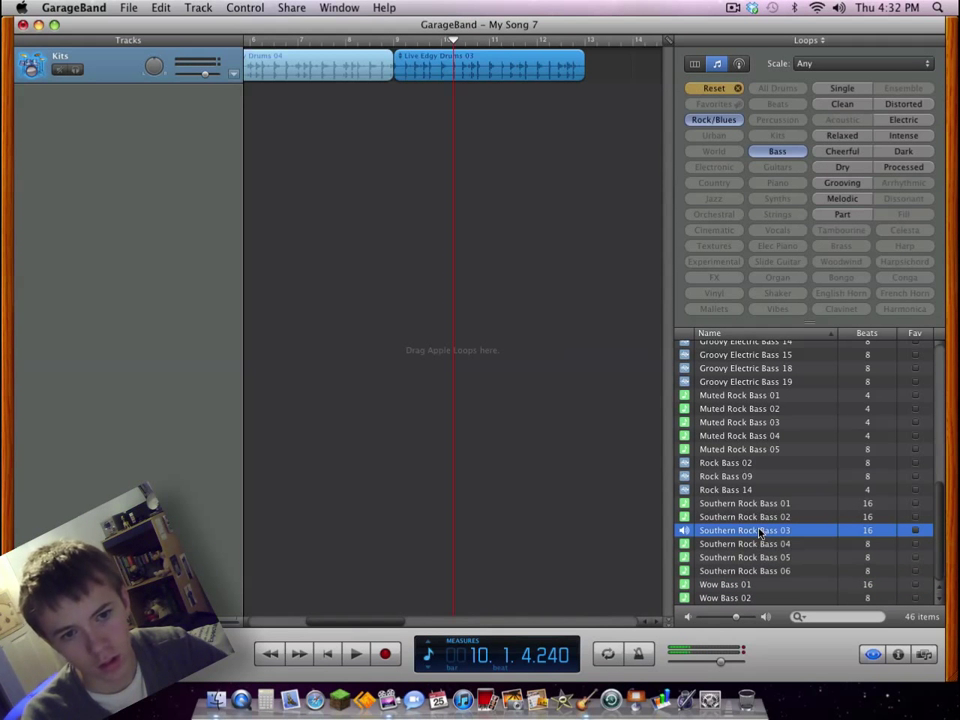
Add Southern Rock Bass 03 as a bass track at bar 1 and play it with the drums
{"action": "left_click_drag", "start_coordinate": [744, 530], "coordinate": [488, 100]}
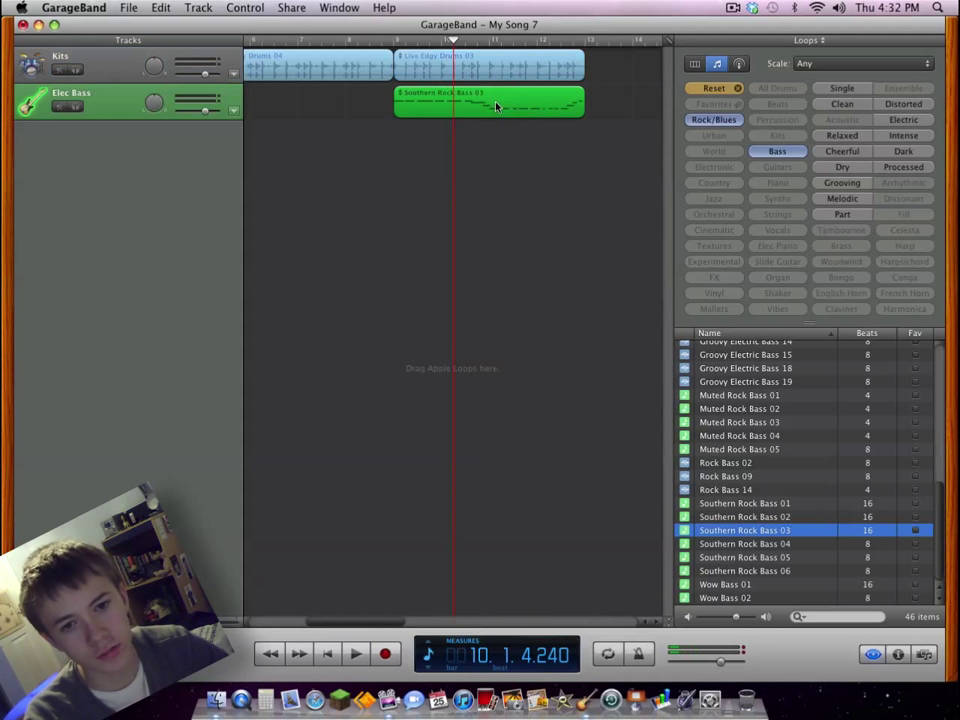
{"action": "left_click_drag", "start_coordinate": [490, 100], "coordinate": [340, 100]}
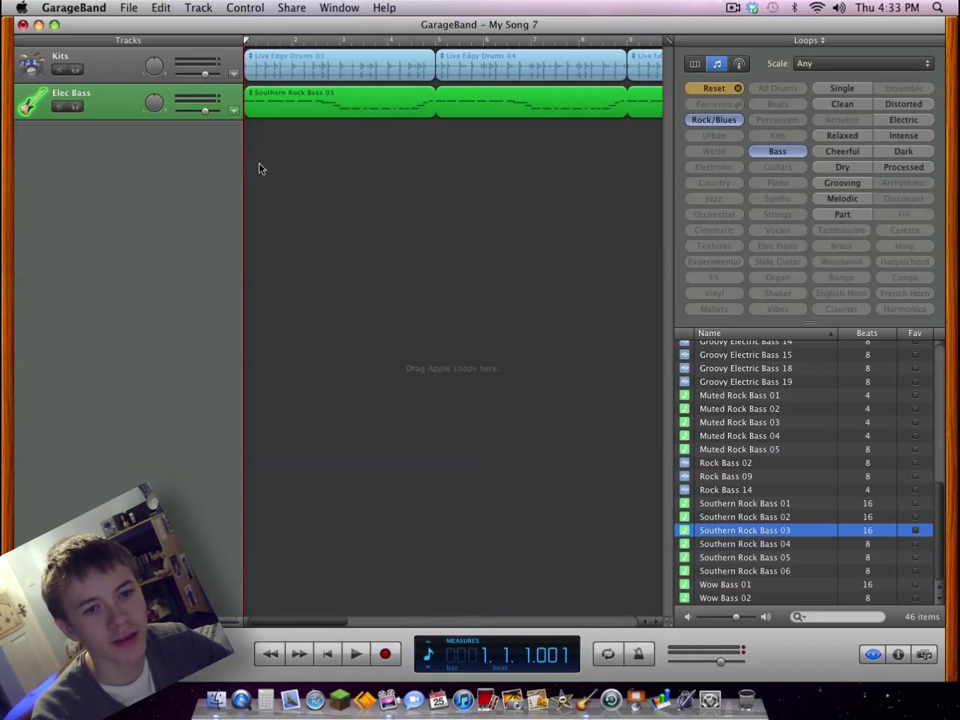
{"action": "left_click", "coordinate": [356, 654]}
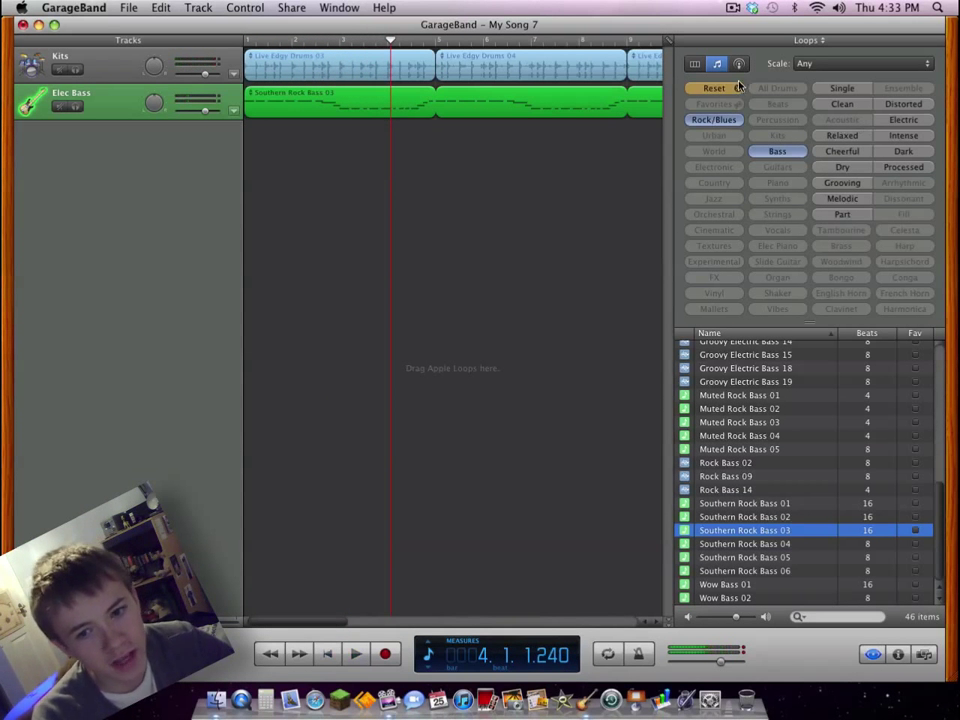
{"action": "left_click", "coordinate": [712, 88]}
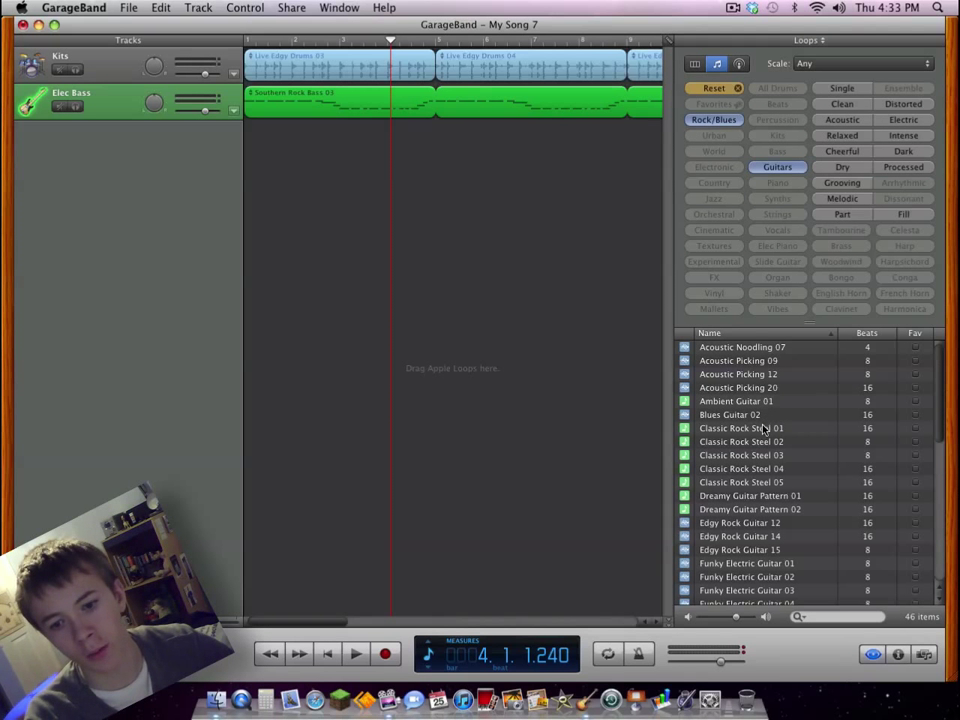
{"action": "mouse_move", "coordinate": [764, 428]}
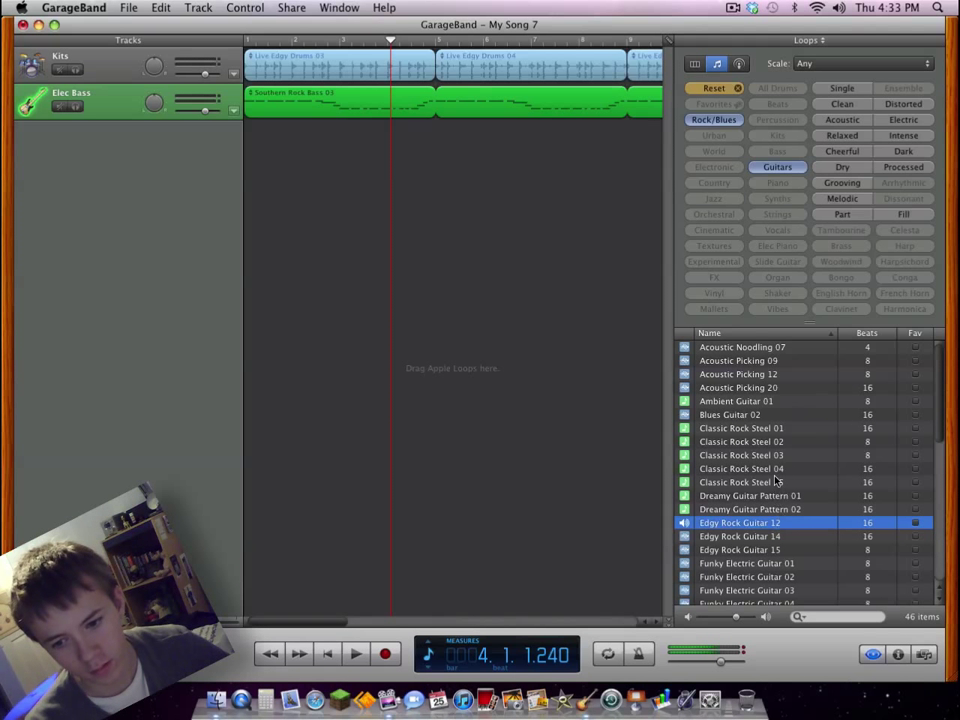
Try the Edgy Rock Guitar 12 loop on a guitar track, then delete the region
{"action": "left_click", "coordinate": [750, 496]}
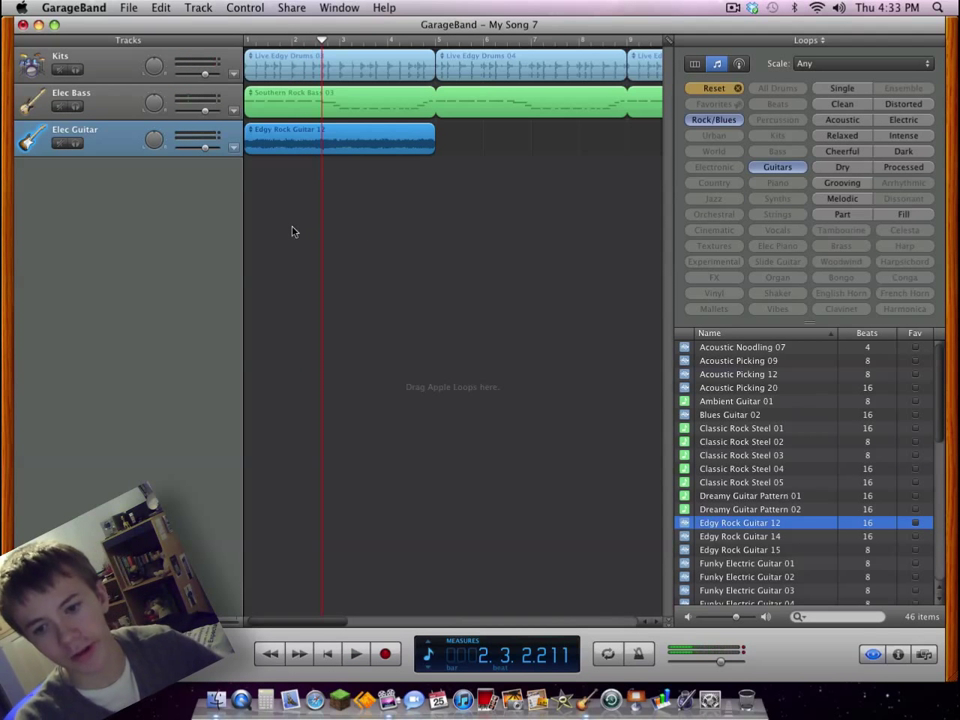
{"action": "key", "text": "delete"}
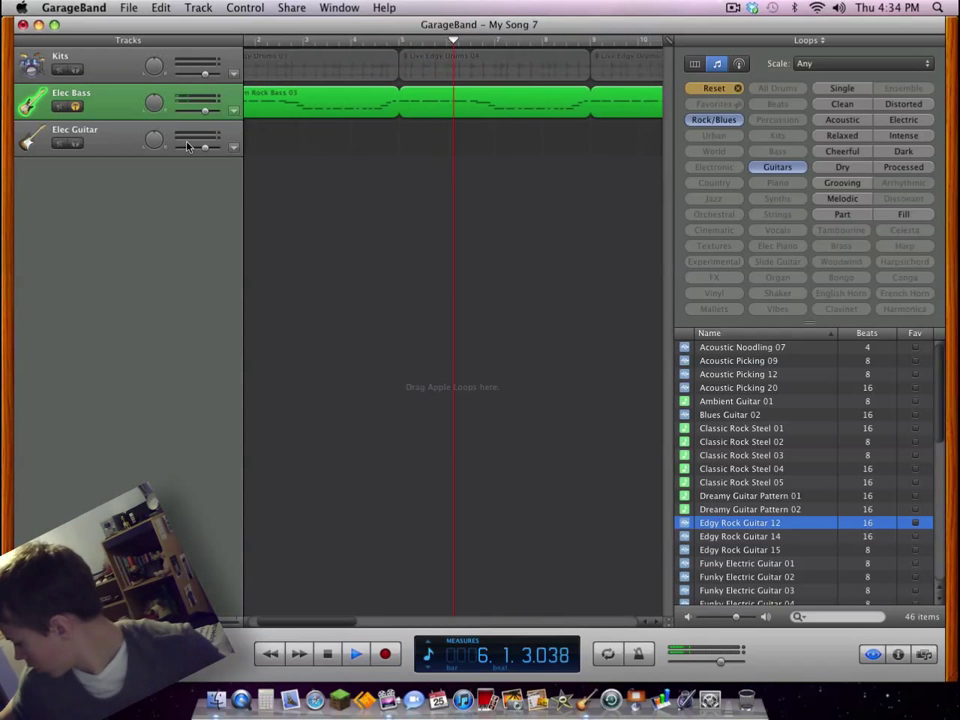
Stop playback and preview Southern Rock Guitar 02 and Southern Rock Guitar 01
{"action": "left_click", "coordinate": [356, 652]}
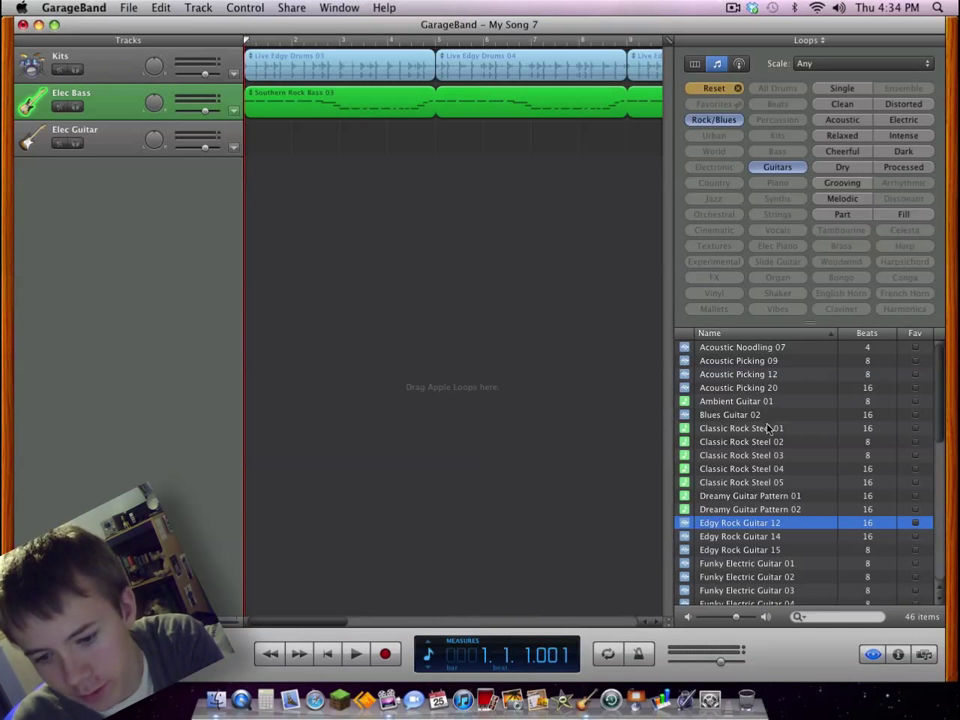
{"action": "scroll", "scroll_direction": "down", "scroll_amount": 3}
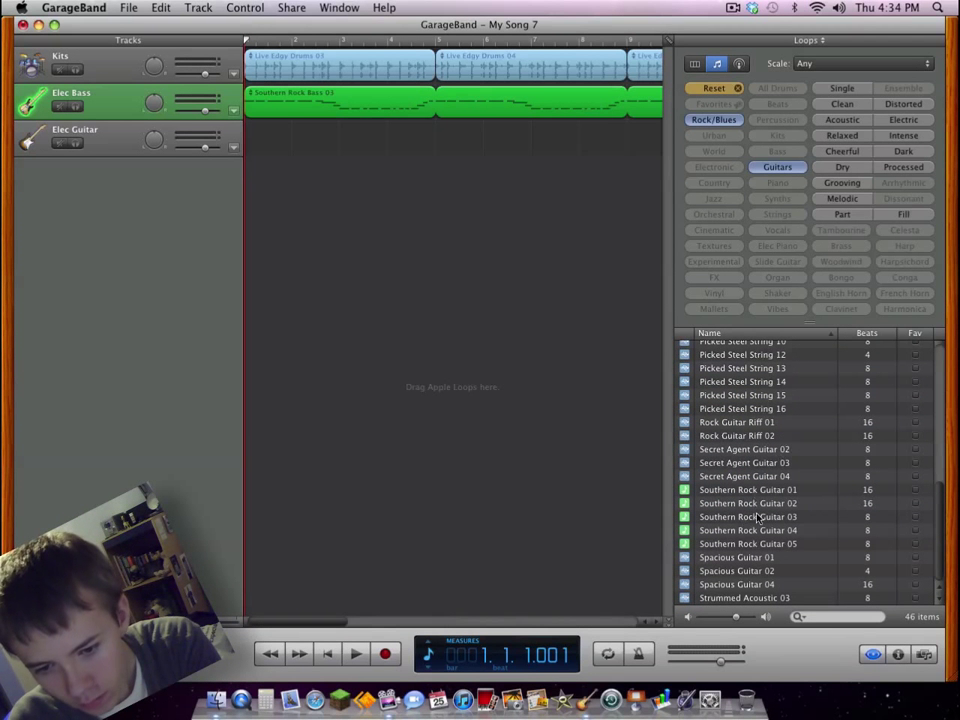
{"action": "left_click", "coordinate": [748, 504]}
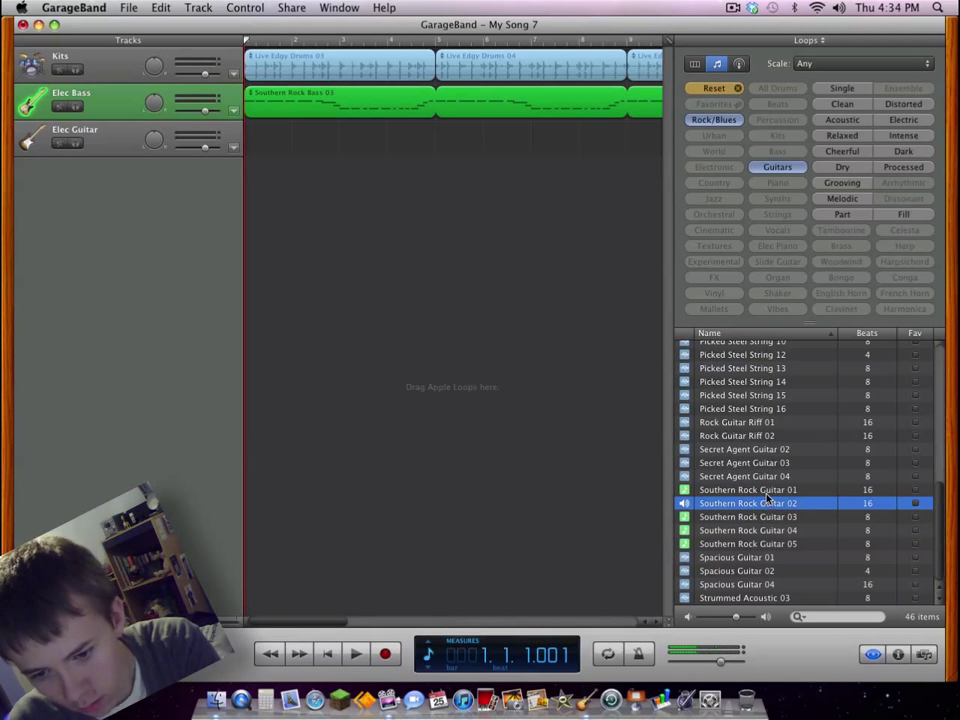
{"action": "left_click", "coordinate": [744, 488]}
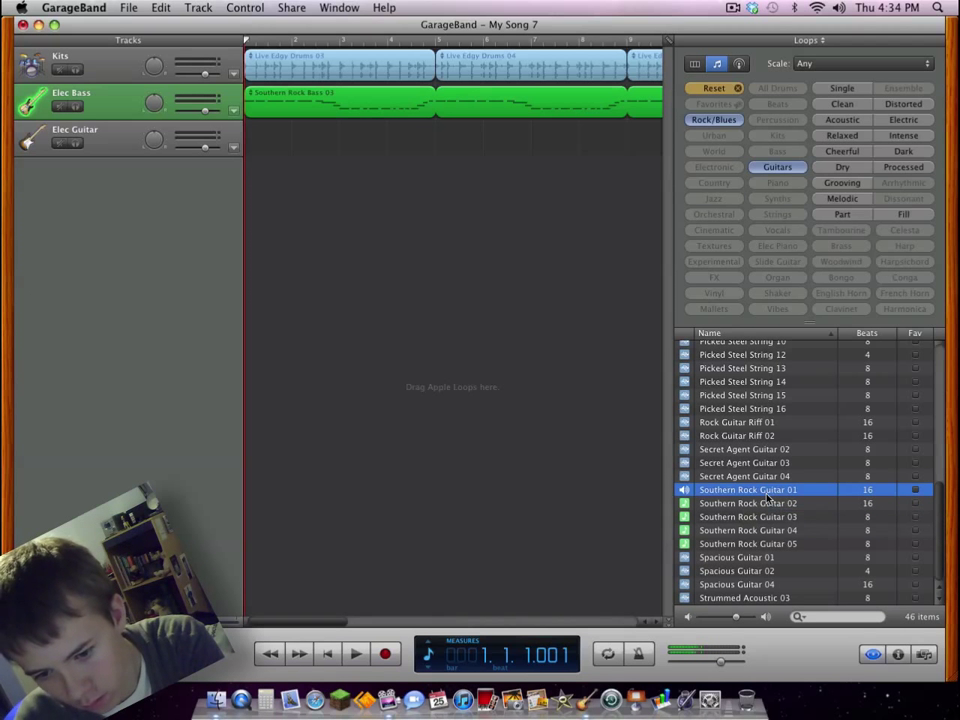
Place Southern Rock Guitar 01 at bar 1 of the guitar track and play all three tracks
{"action": "left_click_drag", "start_coordinate": [750, 490], "coordinate": [340, 138]}
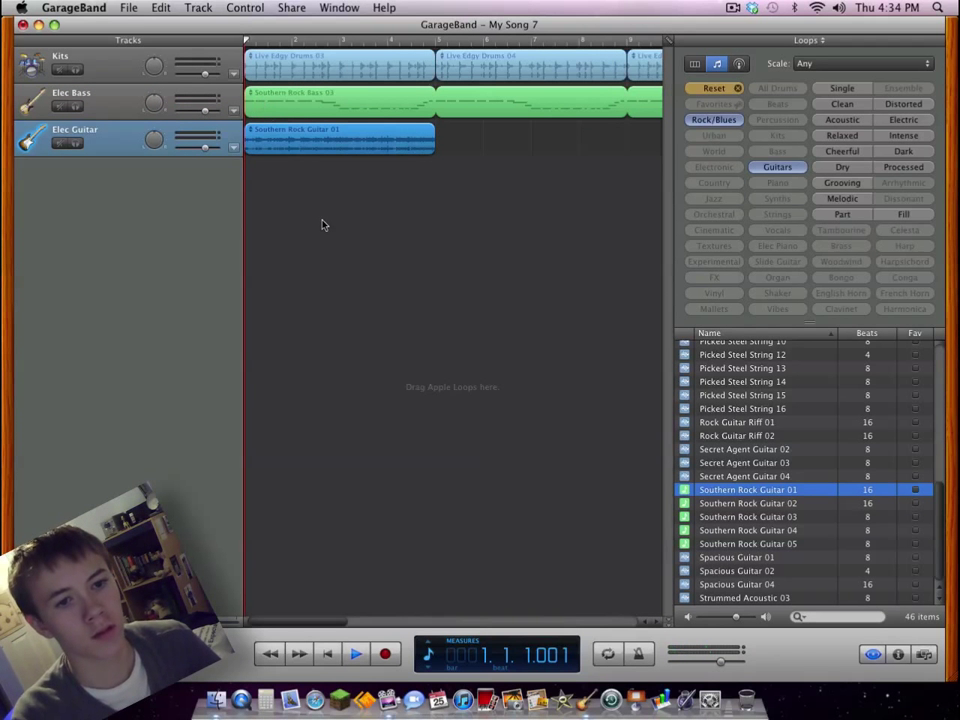
{"action": "left_click", "coordinate": [356, 652]}
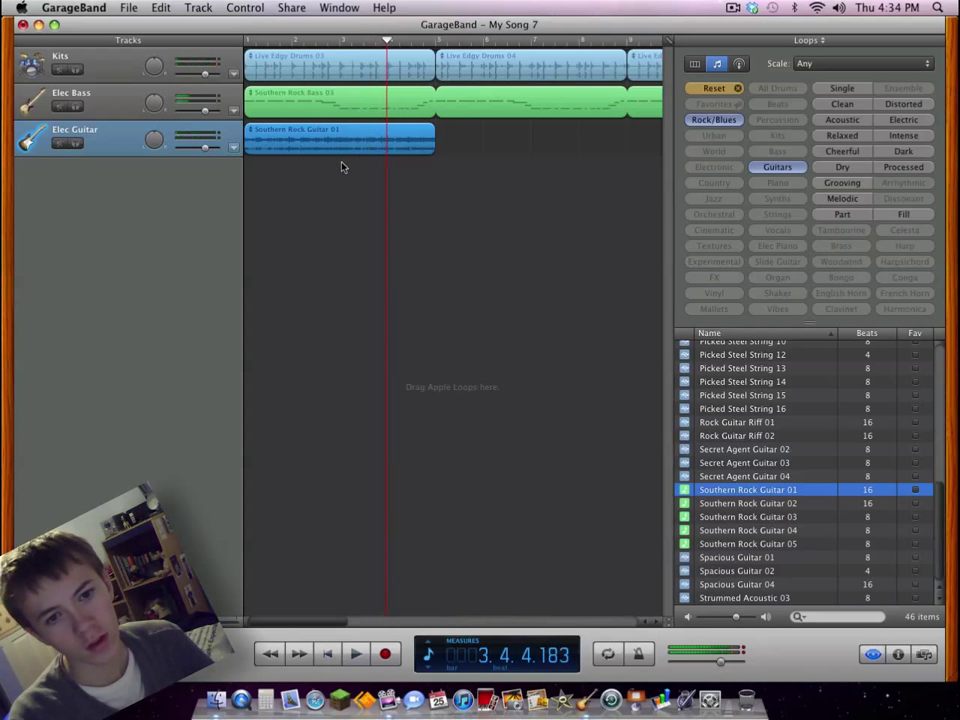
{"action": "left_click", "coordinate": [684, 488]}
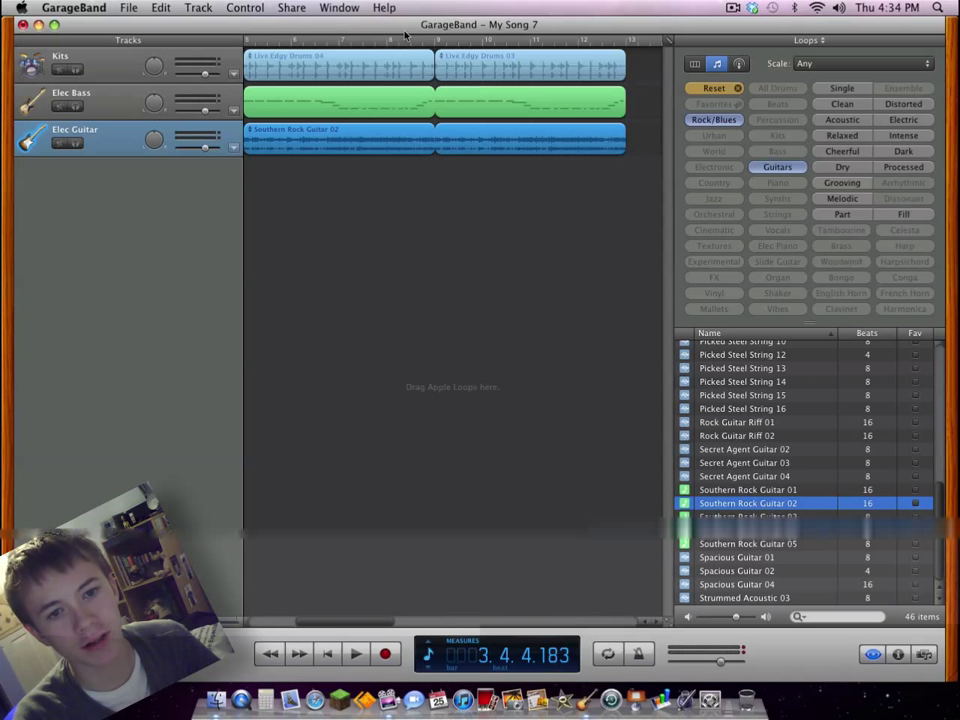
{"action": "left_click", "coordinate": [356, 654]}
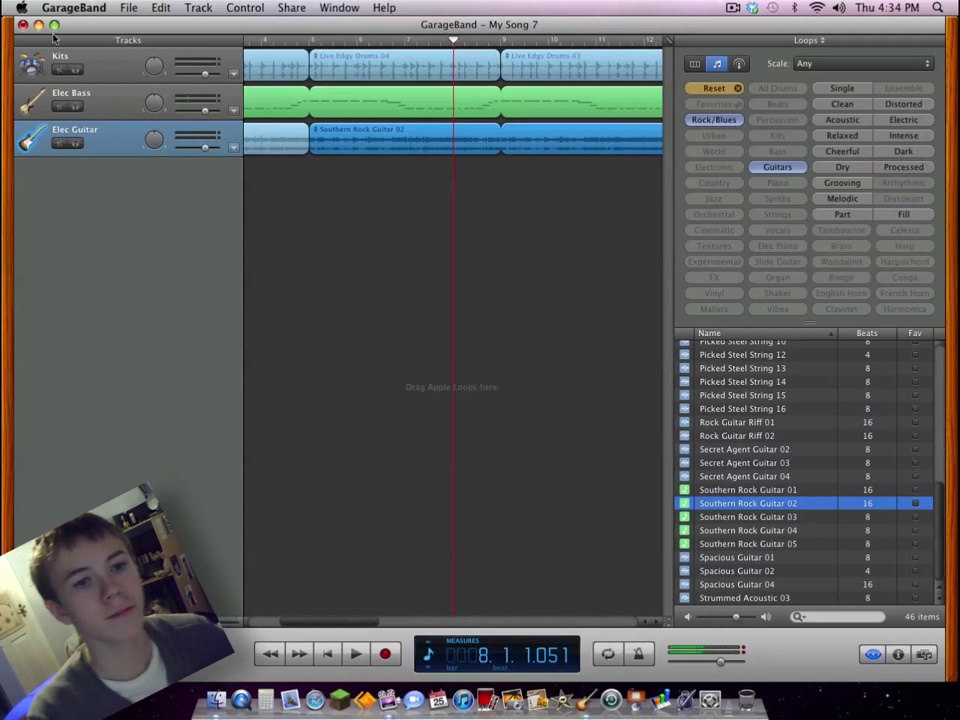
{"action": "left_click", "coordinate": [244, 8]}
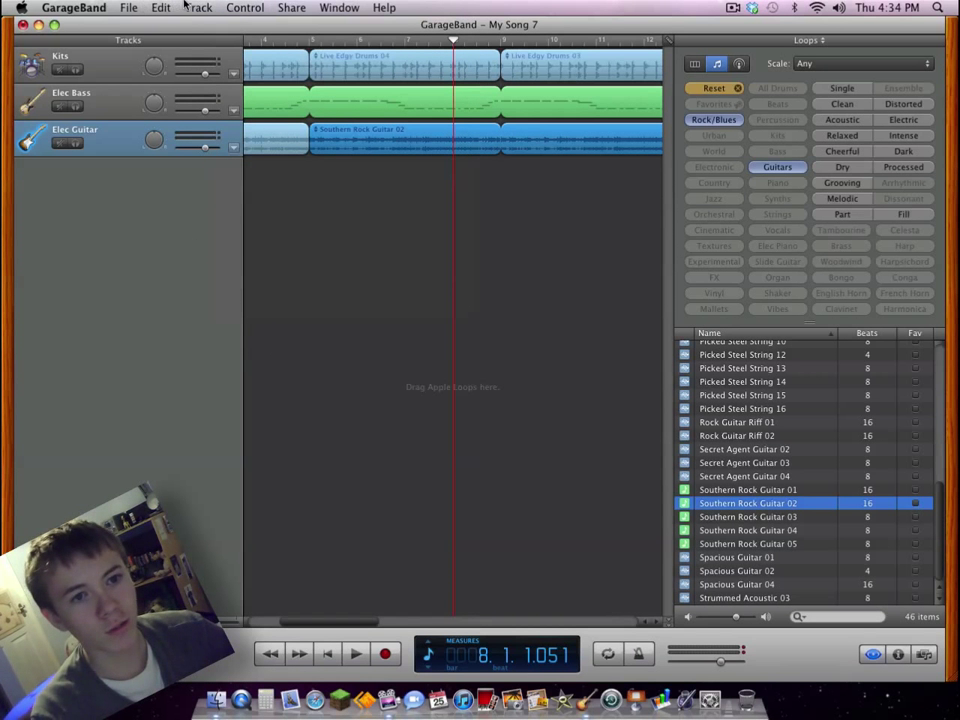
Add a master volume fade-out via Track > Fade Out and play the ending
{"action": "left_click", "coordinate": [198, 8]}
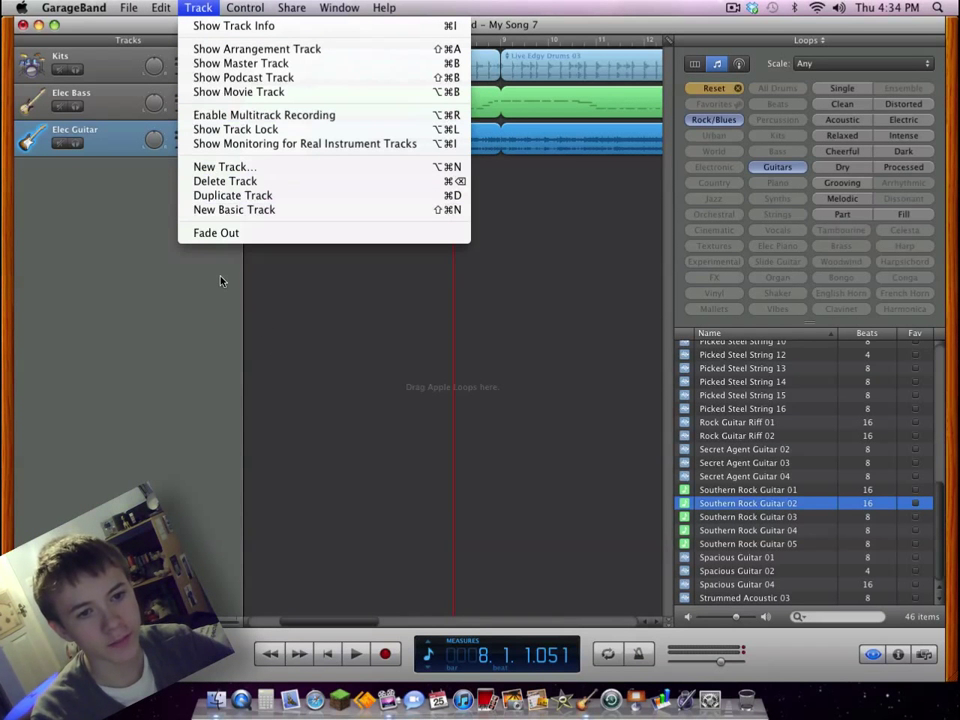
{"action": "left_click", "coordinate": [216, 232]}
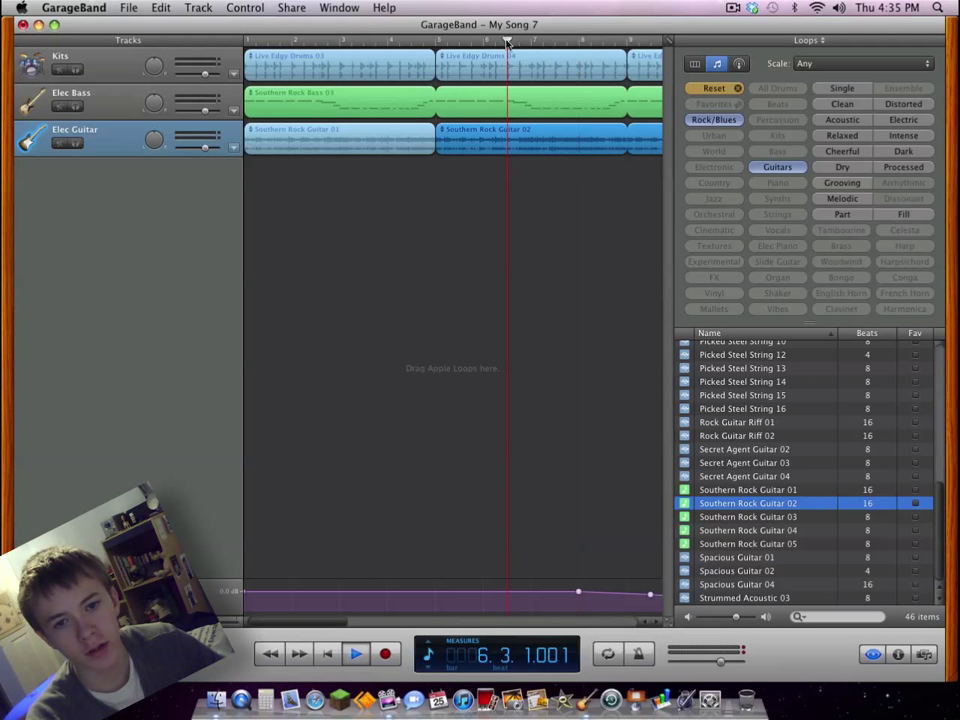
{"action": "left_click", "coordinate": [356, 654]}
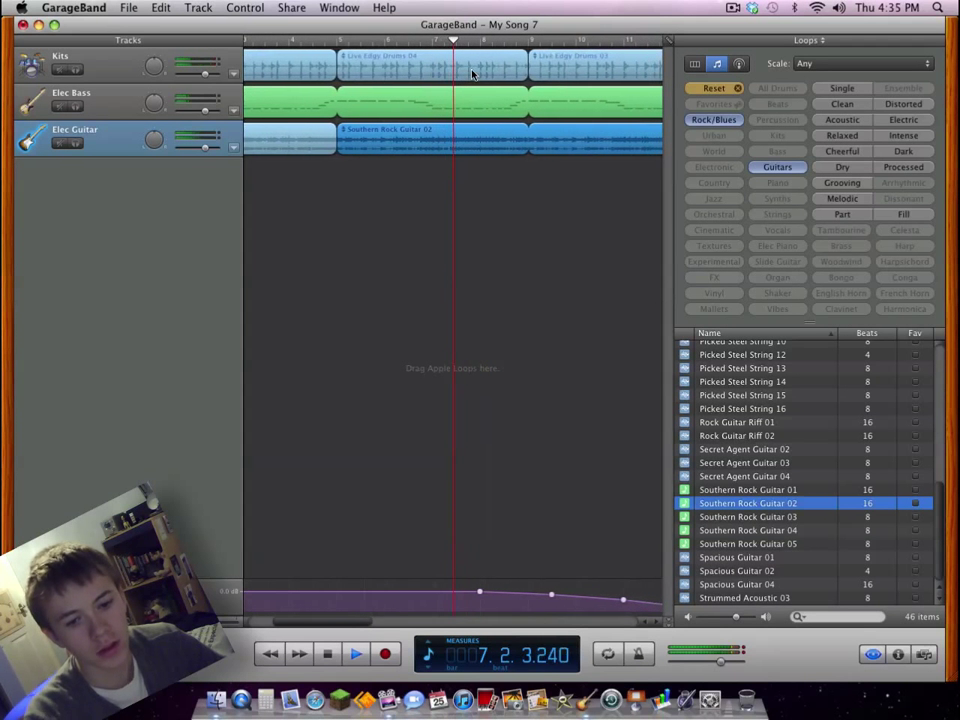